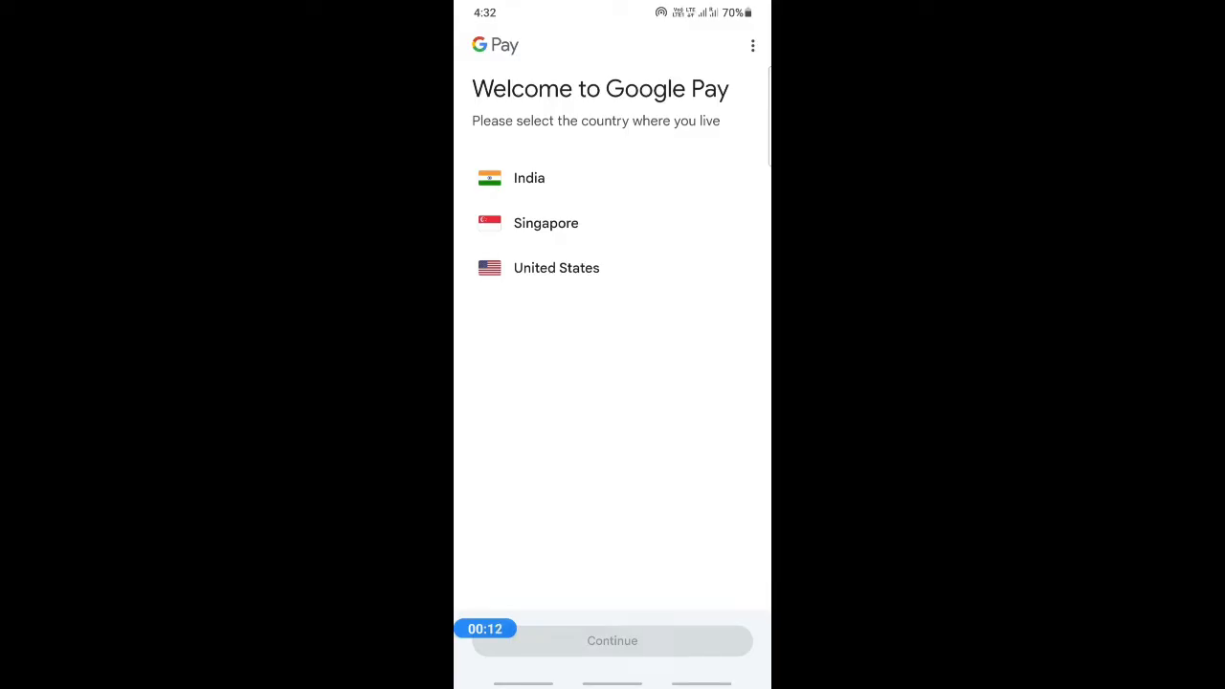
- Select India as the country of residence and continue
left_click(529, 178)
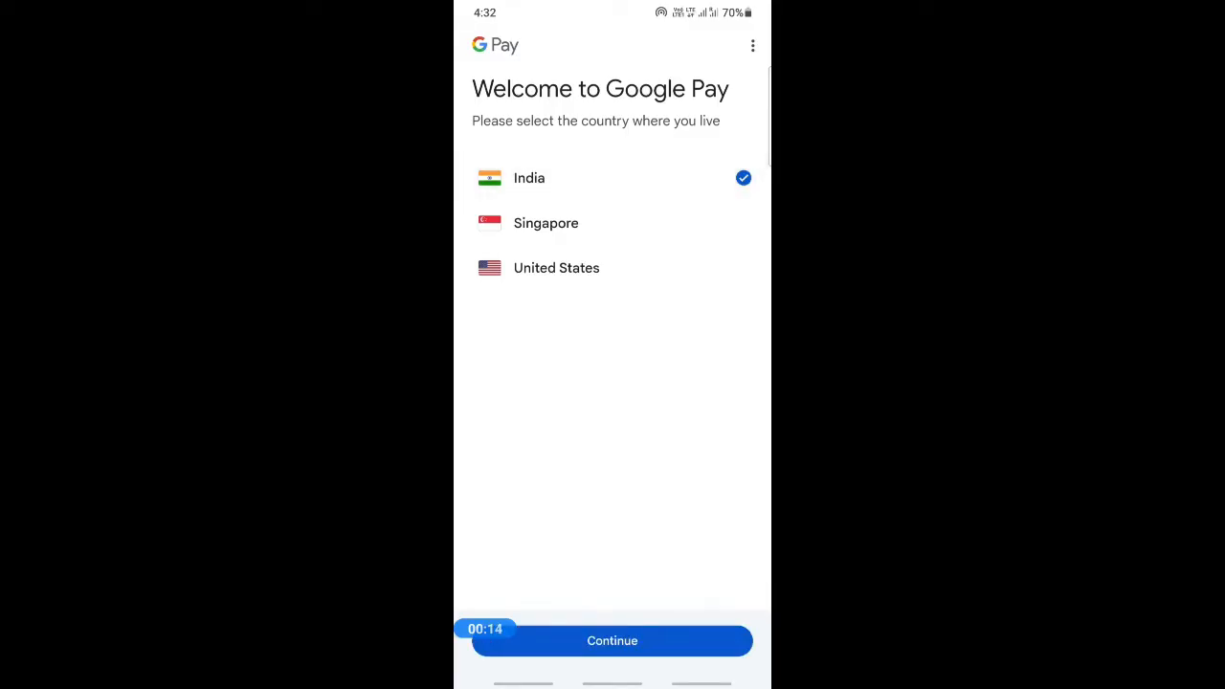
left_click(612, 641)
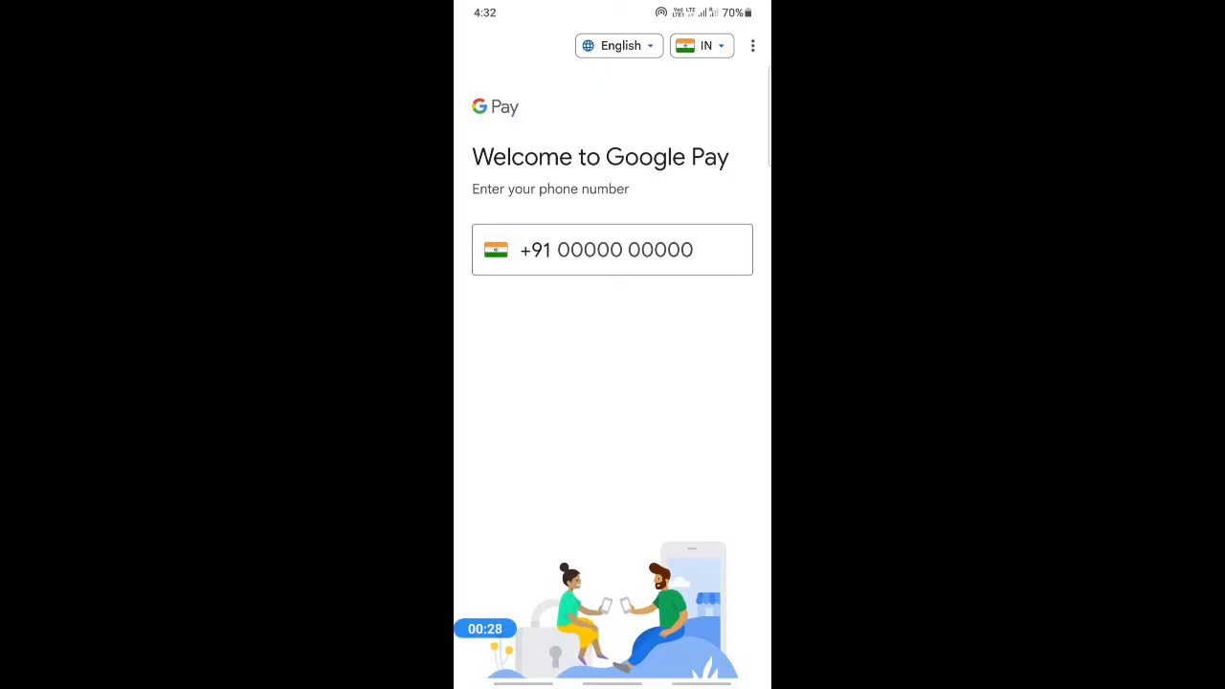
left_click(611, 249)
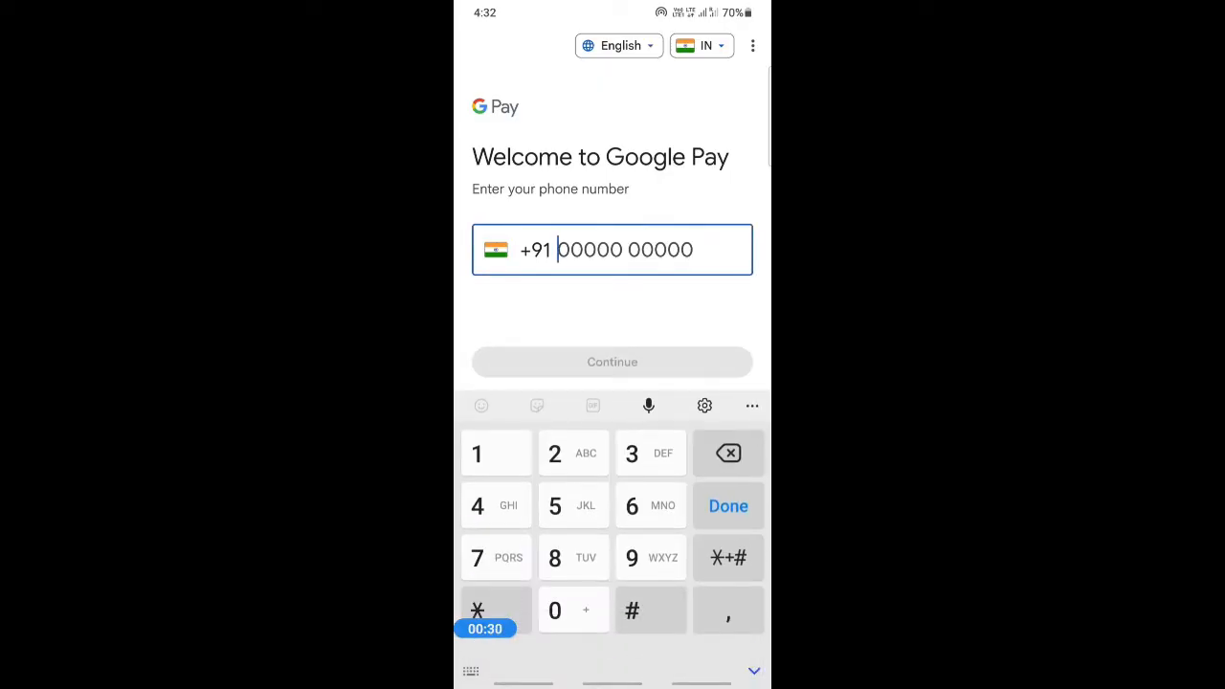
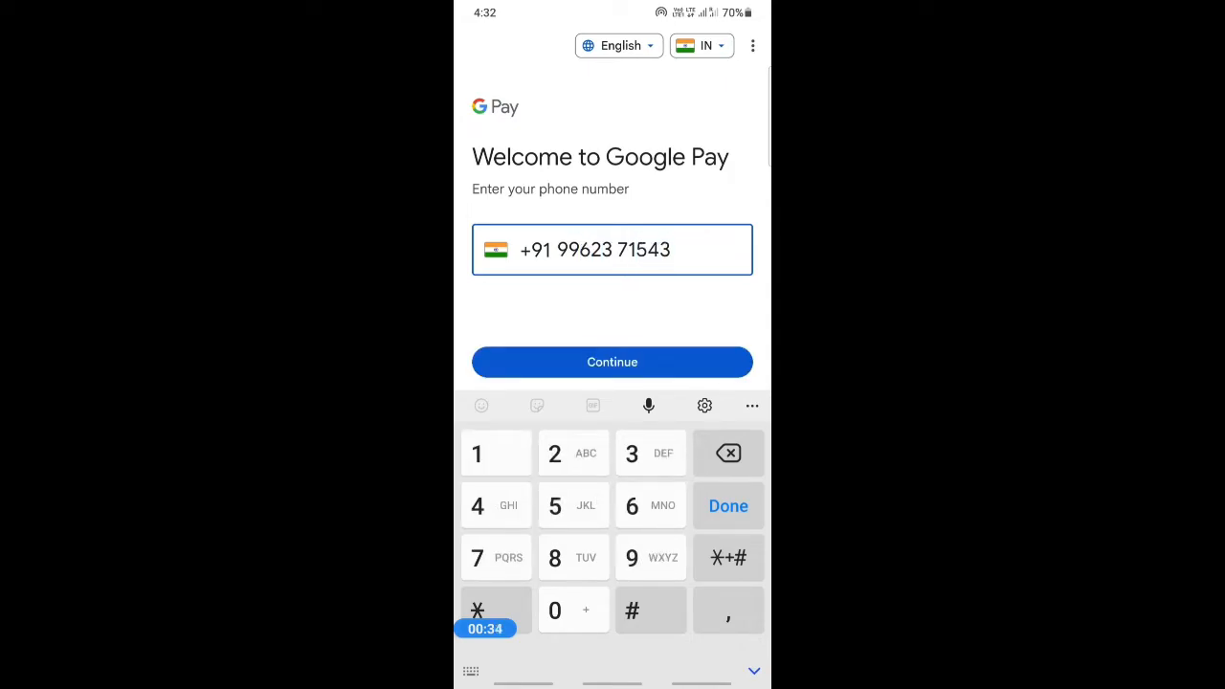
left_click(612, 362)
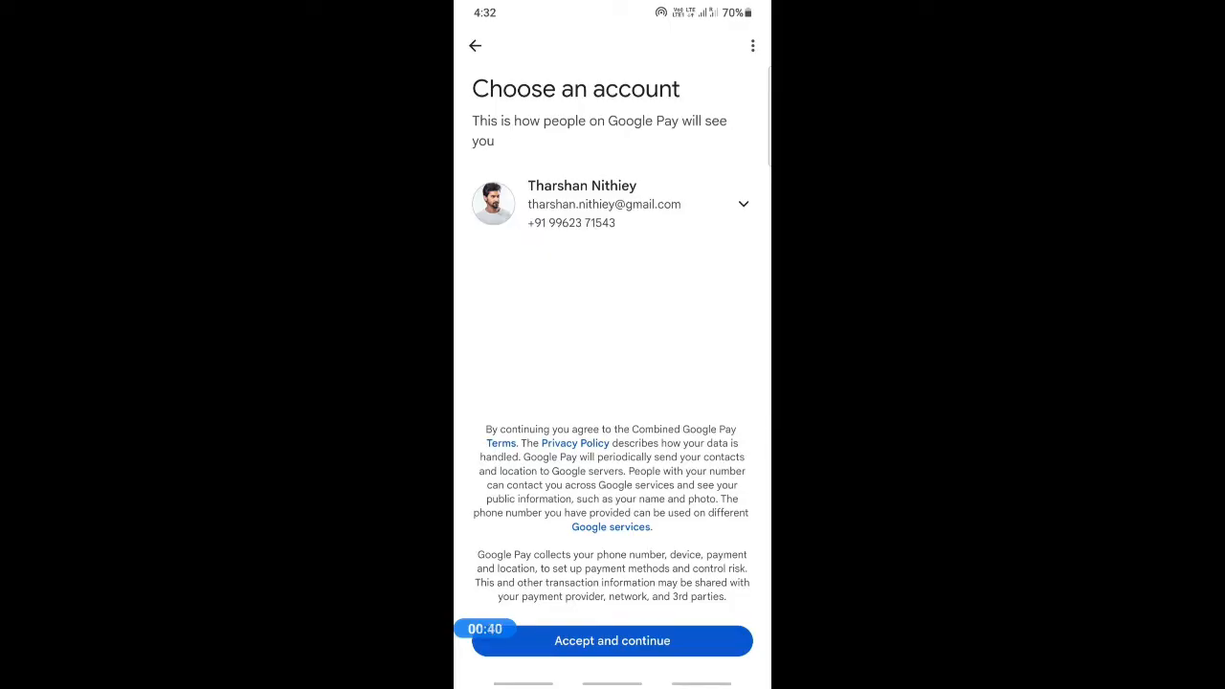
- Keep the current Google account and accept the terms to continue
left_click(744, 204)
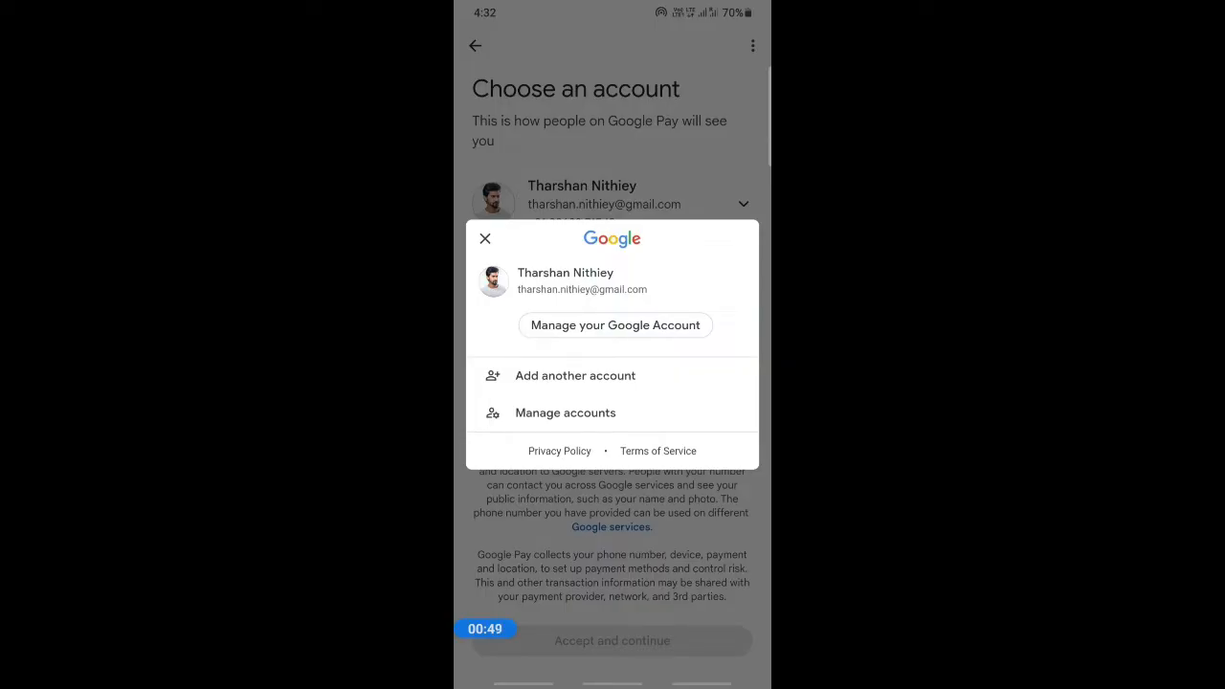
left_click(484, 238)
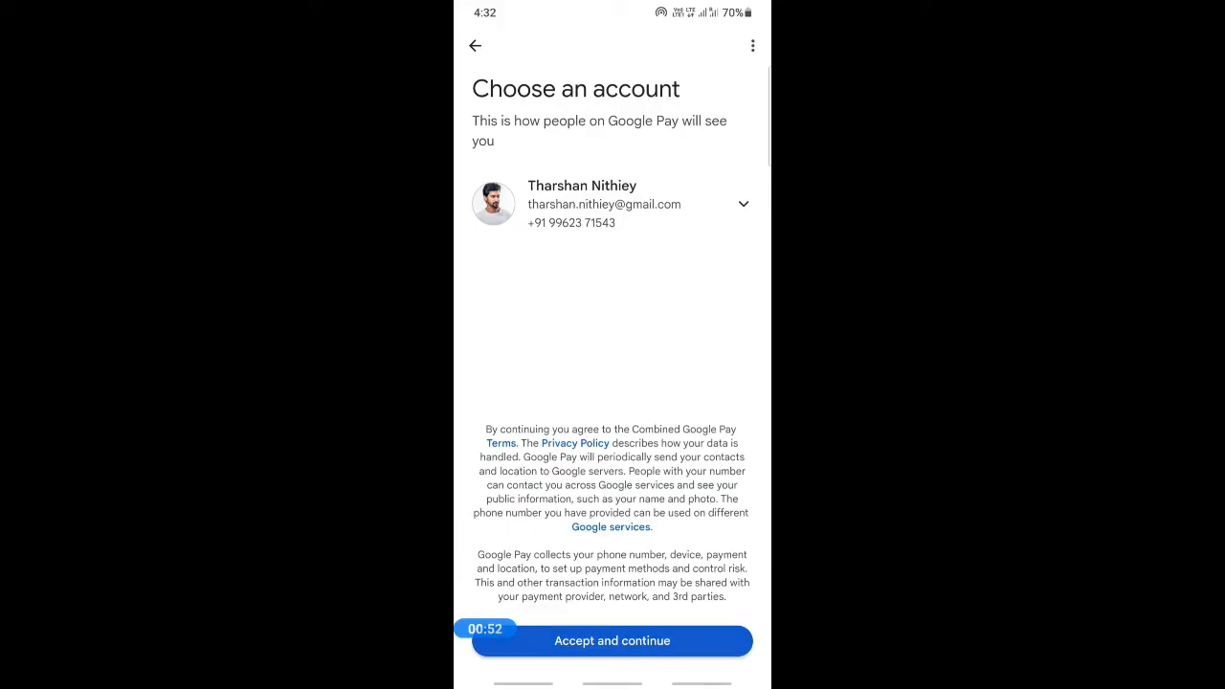
left_click(612, 640)
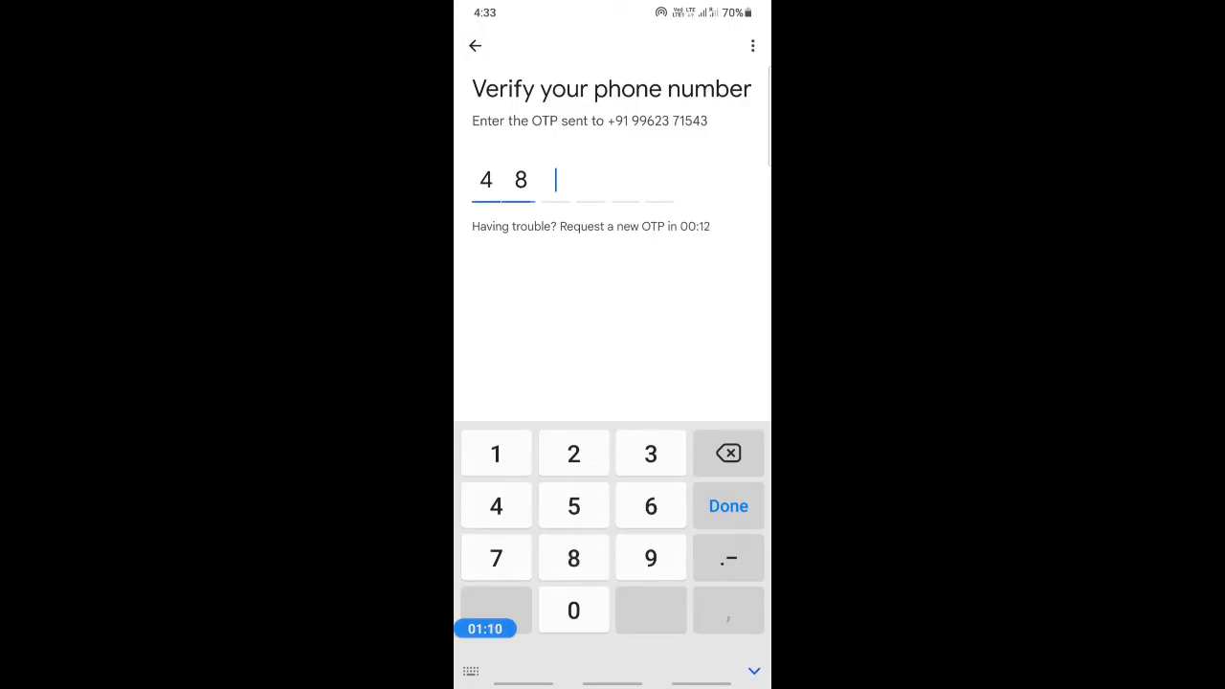
- Enter the OTP, skip bank account activation with Not now, and scroll the home screen
left_click(573, 453)
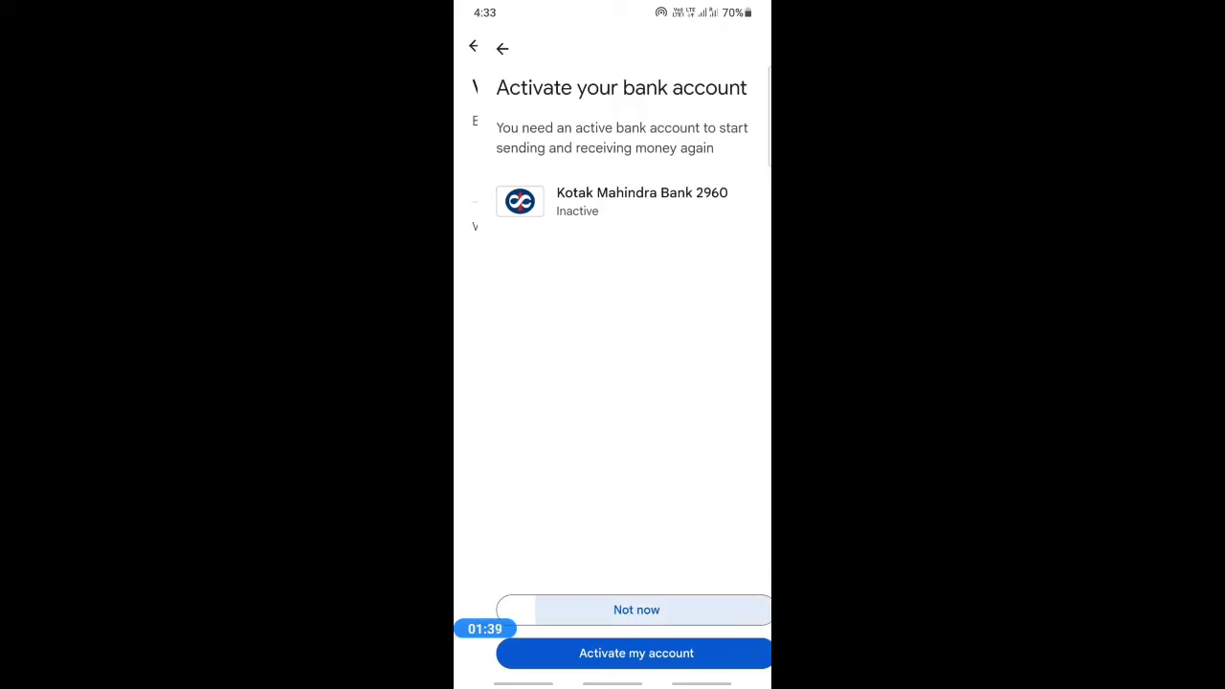
left_click(635, 610)
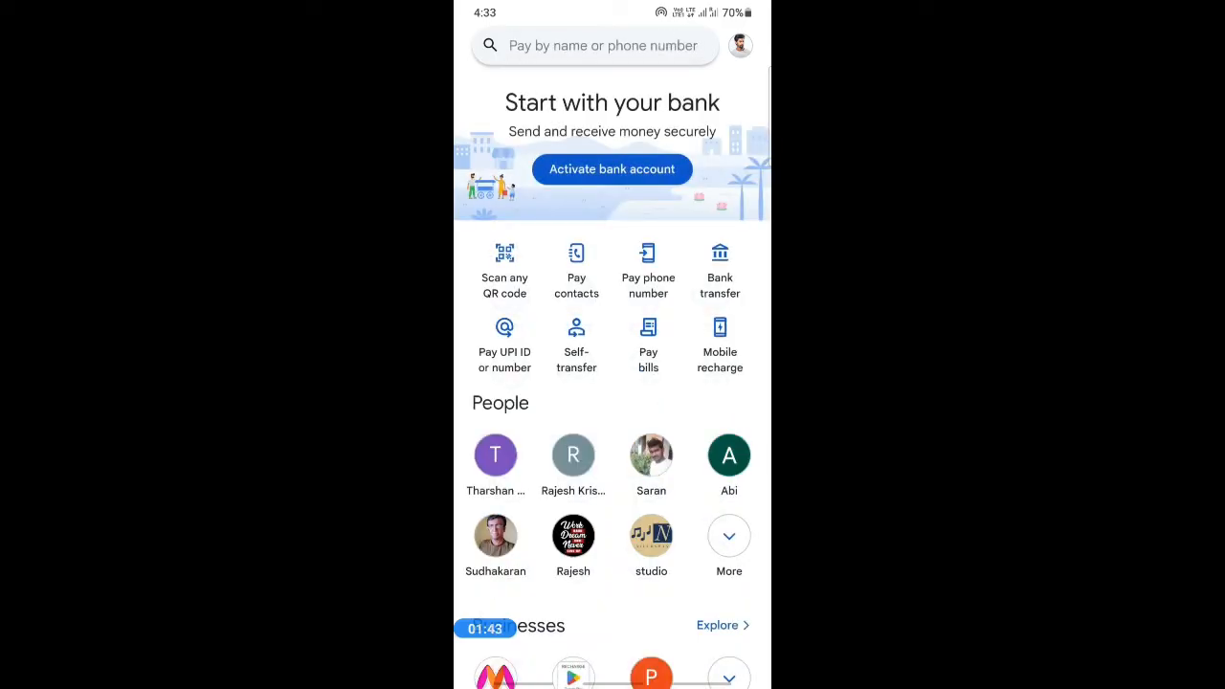
scroll("down", 3)
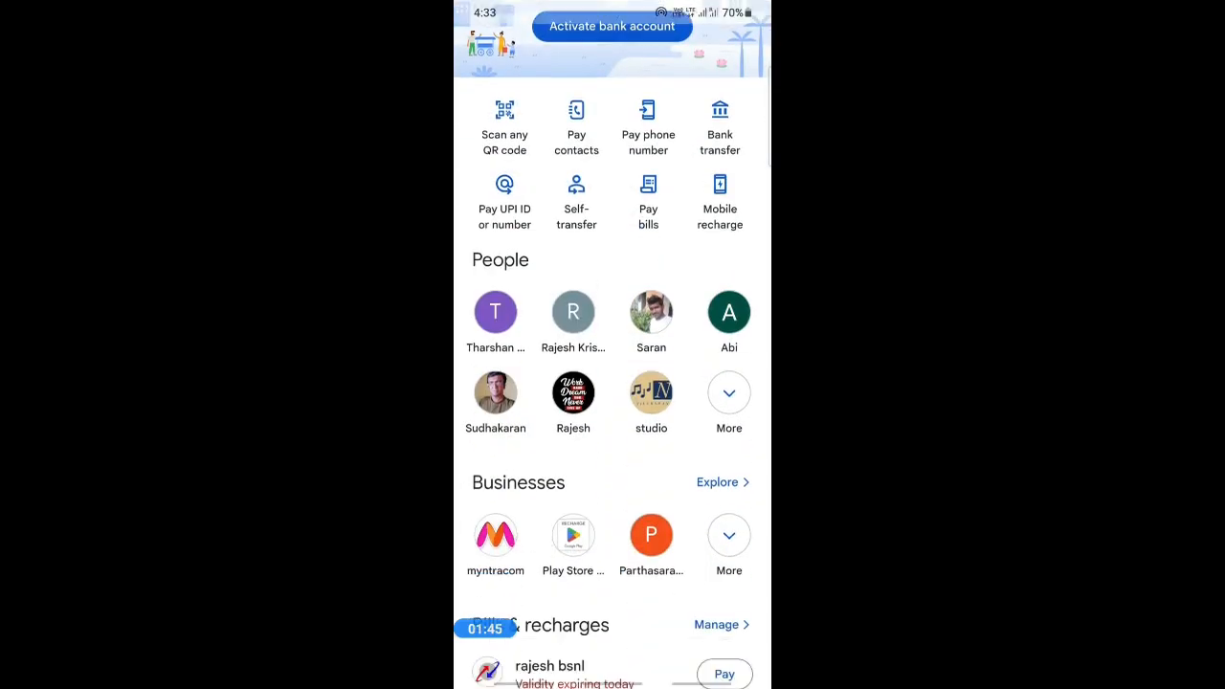